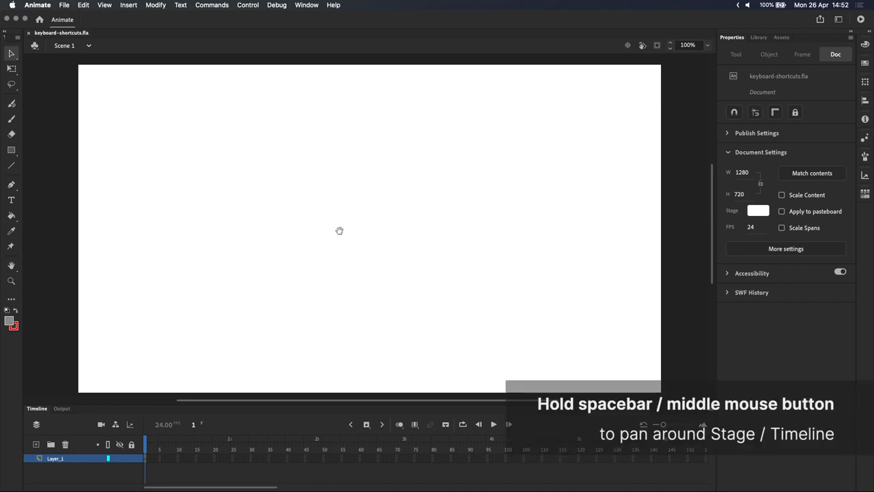
Step: Pan the stage view so the empty canvas shifts toward the upper left
drag(340, 230, 306, 270)
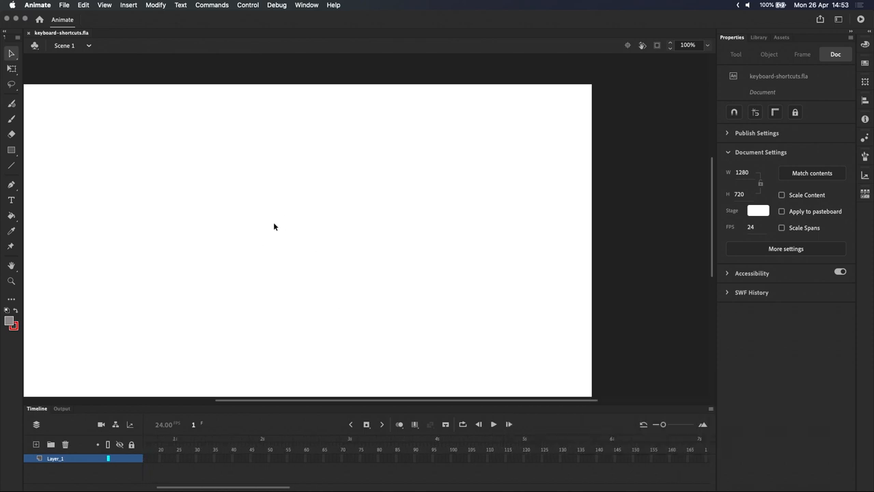
mouse_move(19, 154)
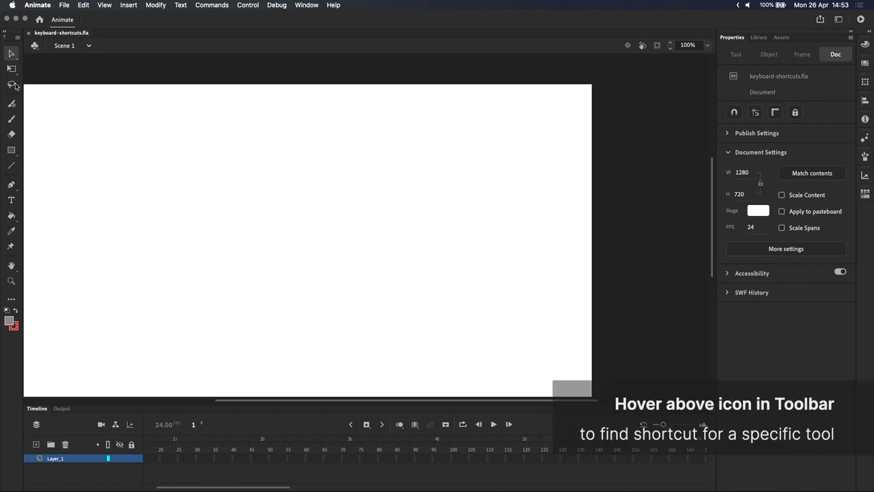
mouse_move(12, 112)
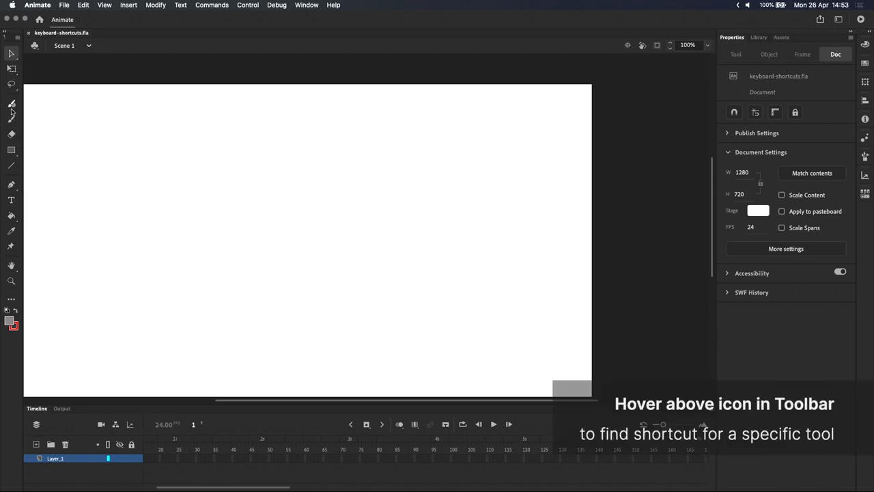
mouse_move(11, 120)
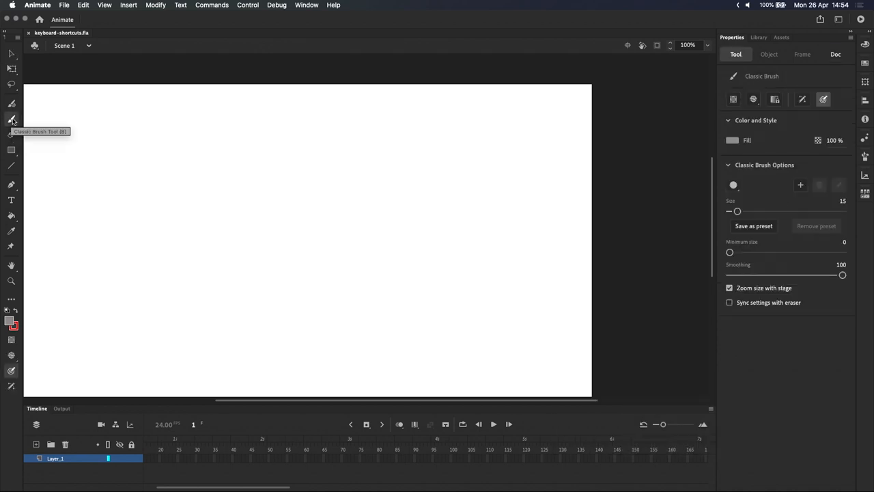
mouse_move(358, 175)
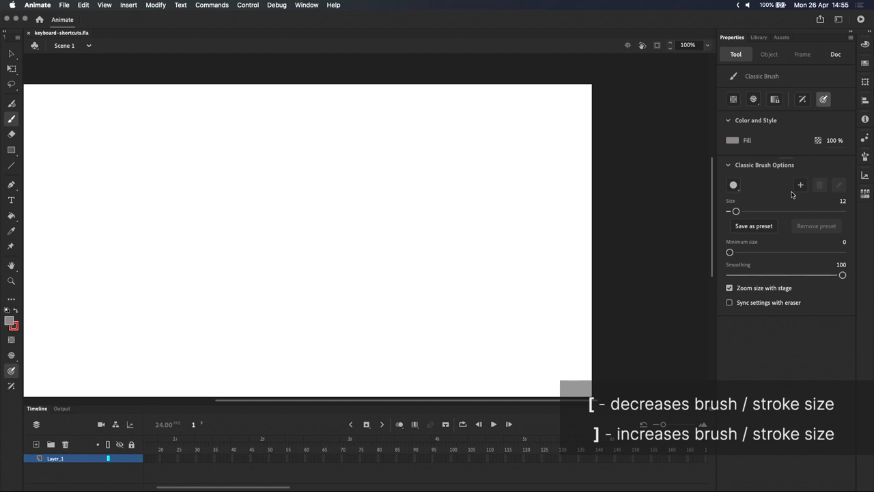
mouse_move(72, 115)
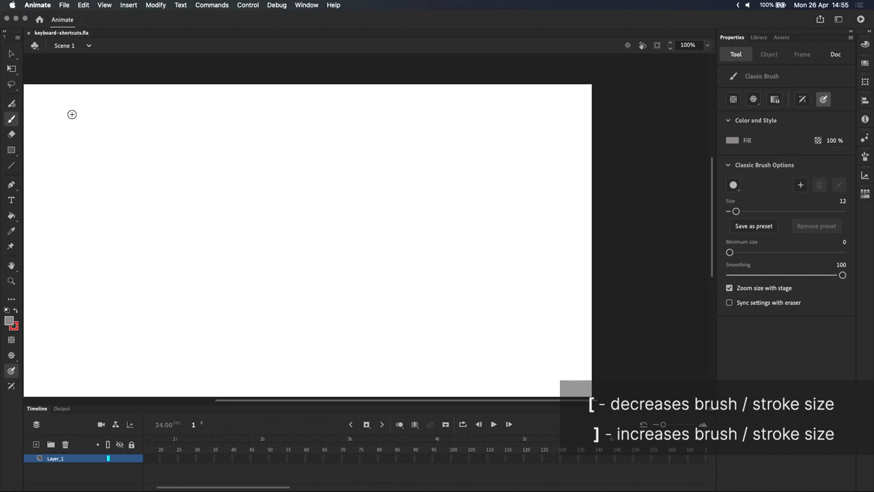
mouse_move(11, 165)
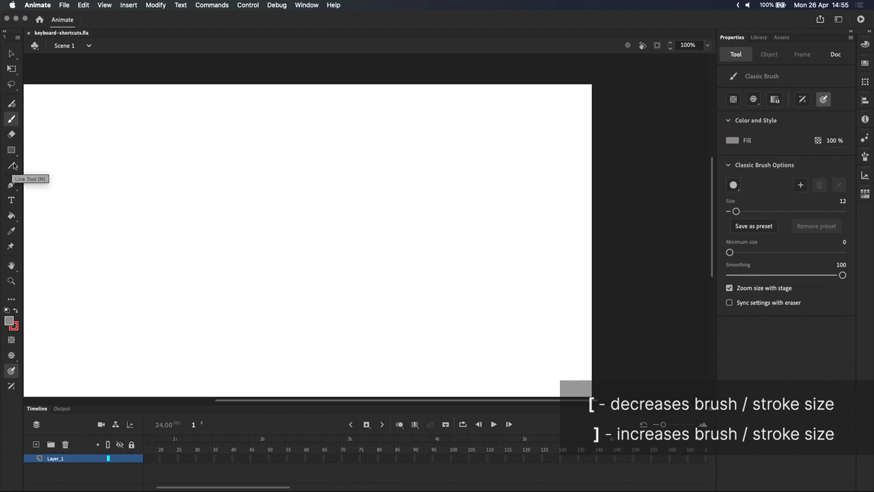
Step: Draw a large gray rectangle, then an overlapping lower-left one with a thick red outline
click(11, 150)
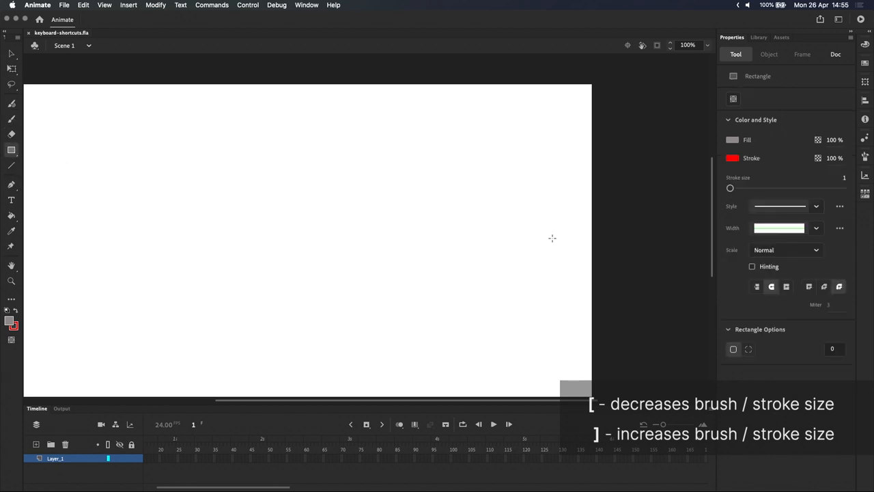
drag(210, 144, 391, 270)
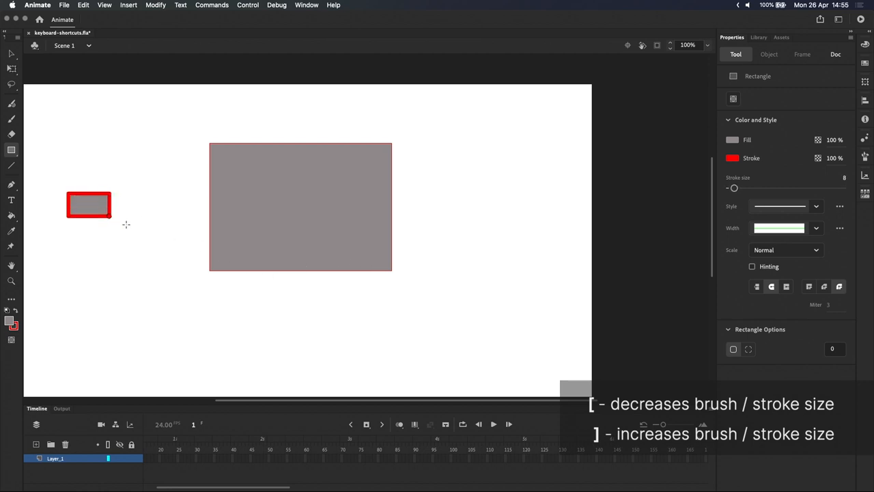
drag(89, 205, 248, 336)
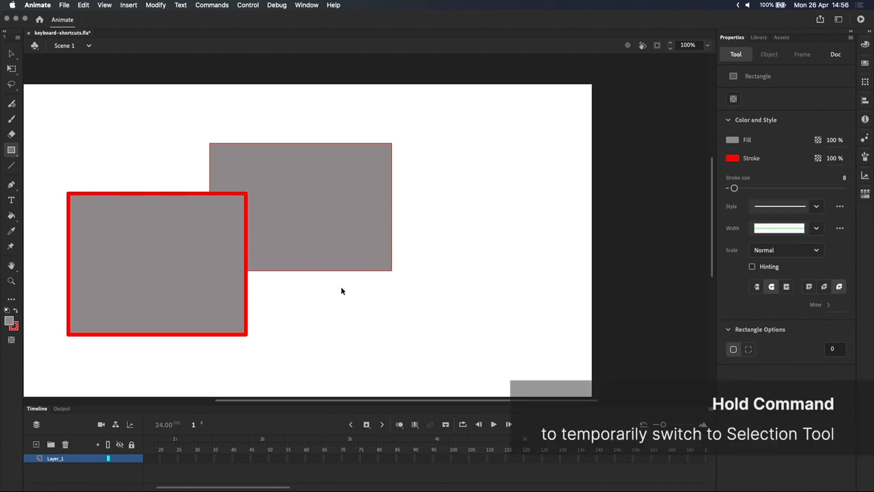
mouse_move(320, 243)
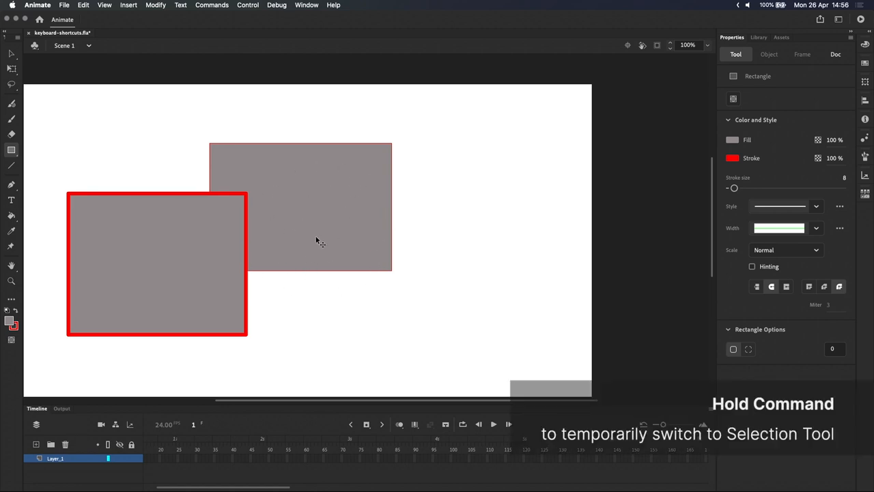
mouse_move(432, 241)
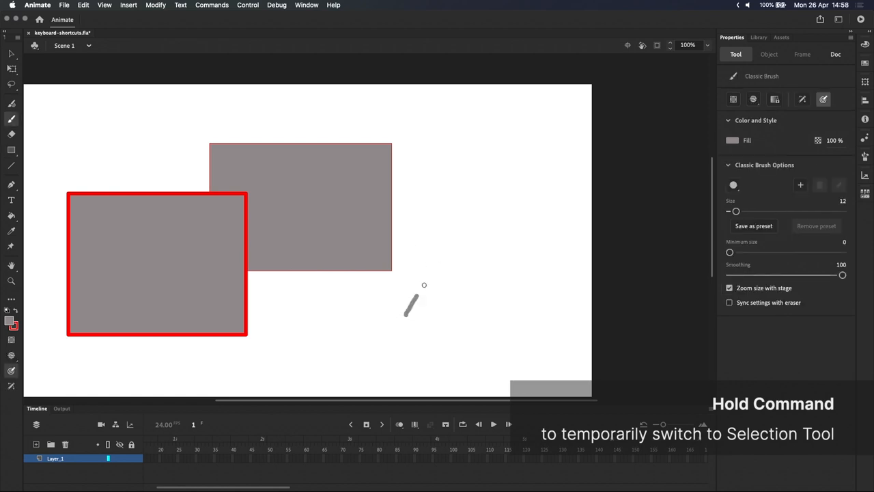
Step: Paint two gray zigzag brush scribbles to the right of the rectangles
drag(410, 311, 523, 246)
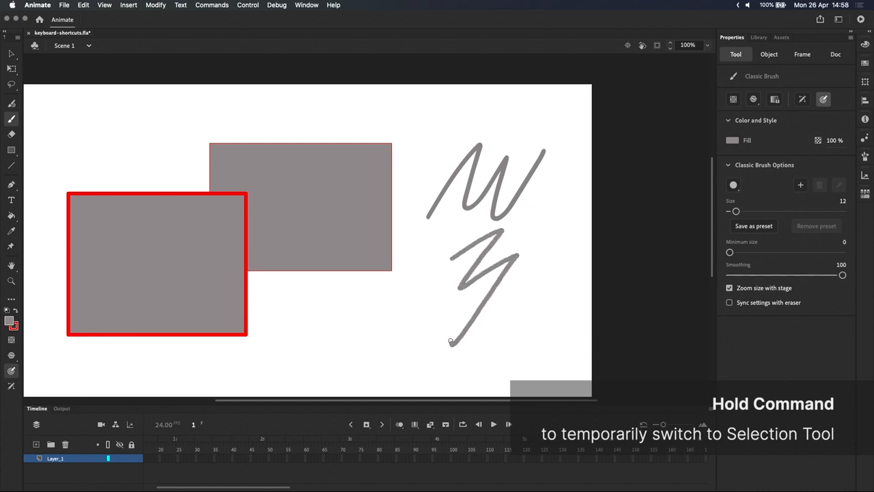
drag(451, 341, 526, 269)
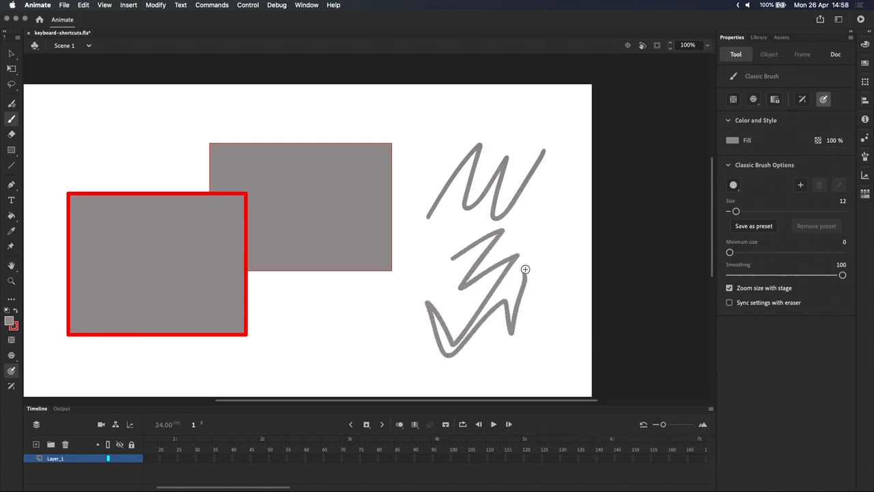
mouse_move(444, 252)
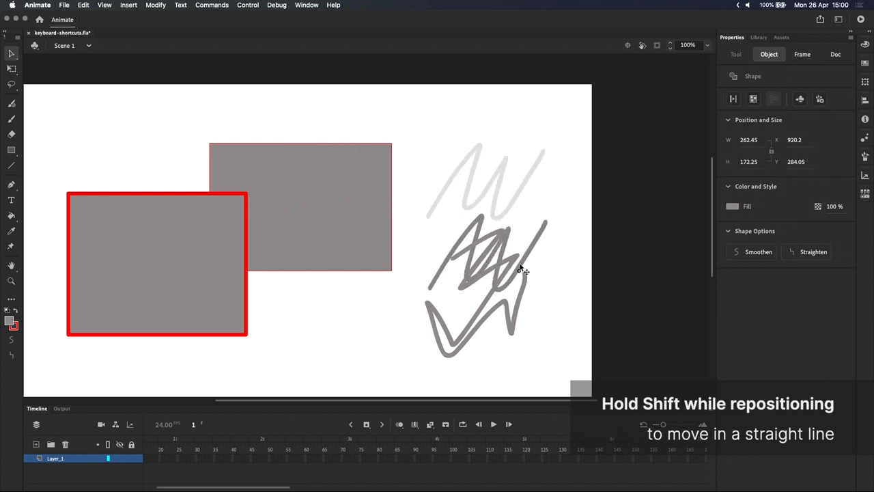
Step: Move the top zigzag to the upper left and paint a looping scribble at upper right
drag(519, 267, 444, 287)
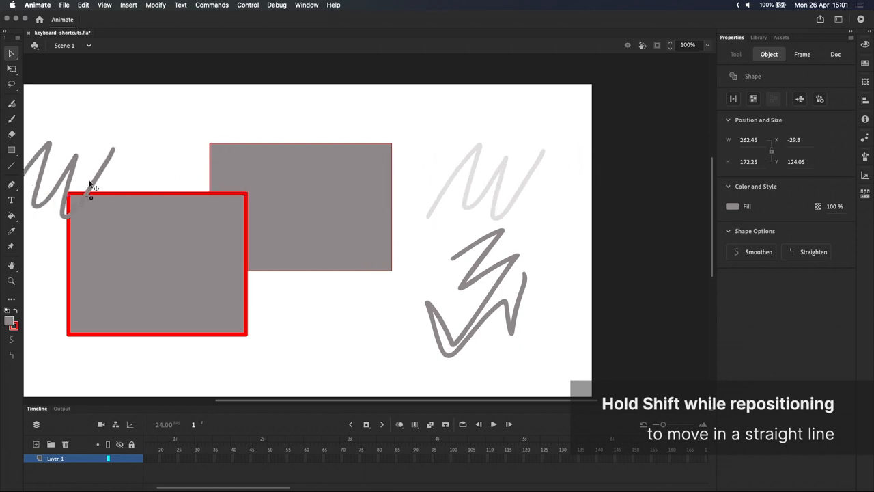
click(11, 119)
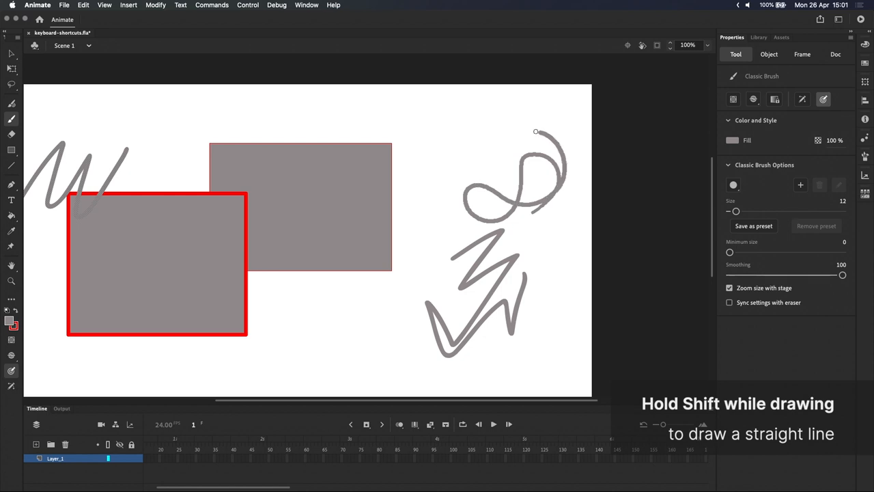
drag(536, 131, 380, 109)
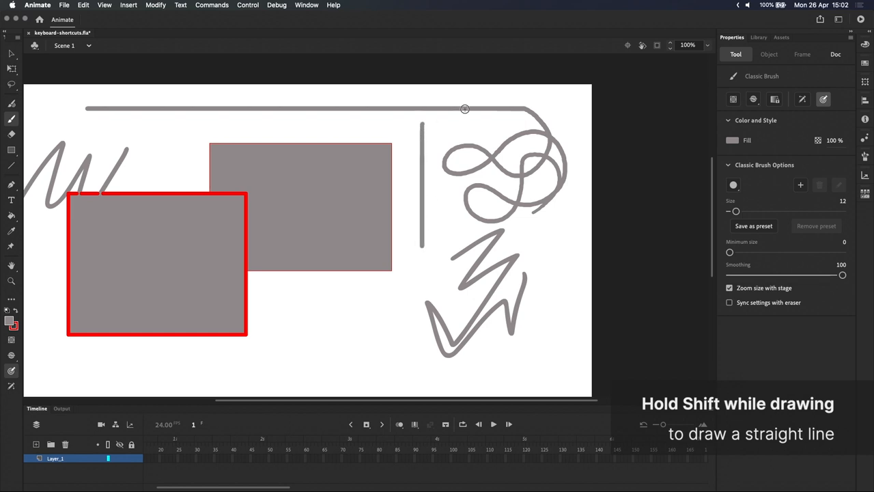
click(836, 54)
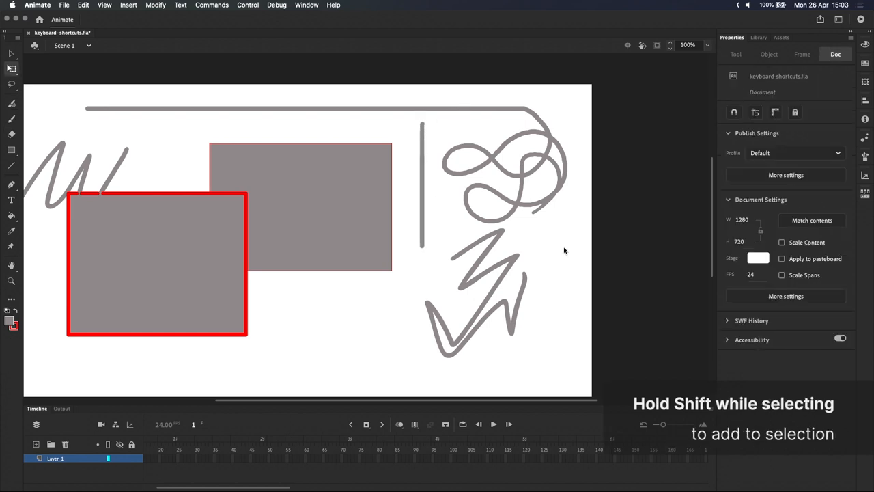
Step: Select the right-side scribbles and straight strokes for deletion
click(454, 169)
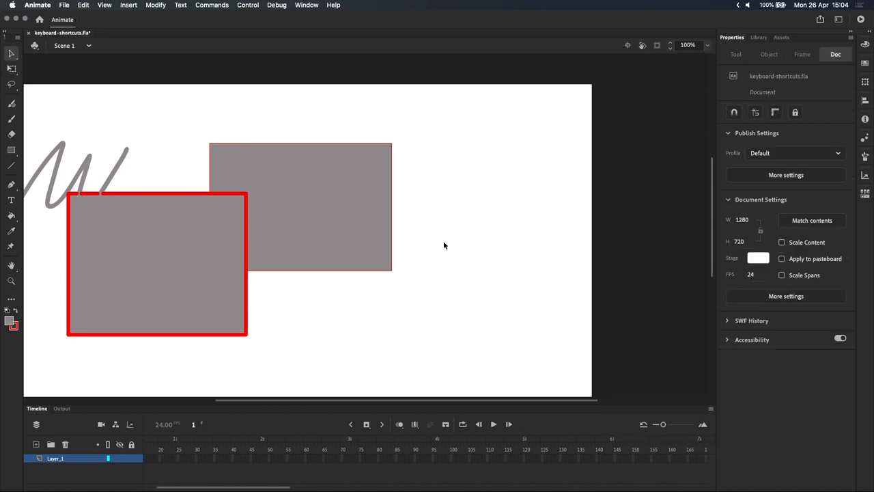
mouse_move(366, 189)
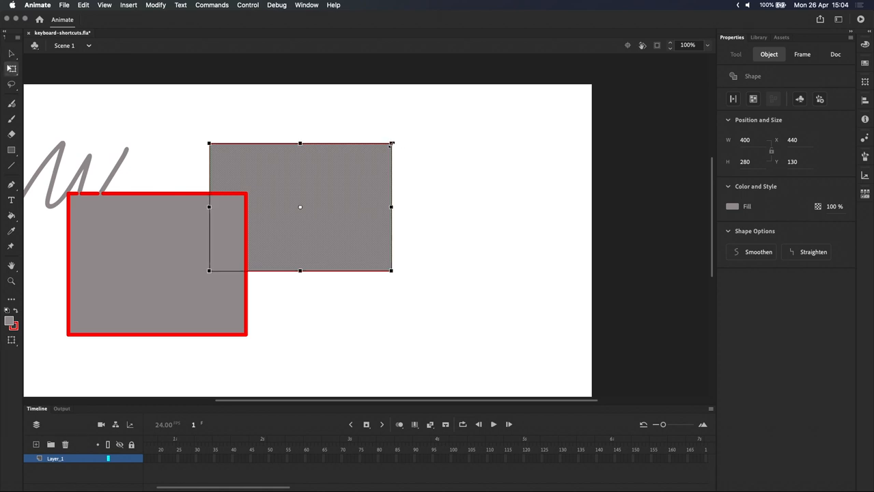
Step: Drag the upper rectangle's gray fill corners to shrink it proportionally
drag(209, 143, 241, 161)
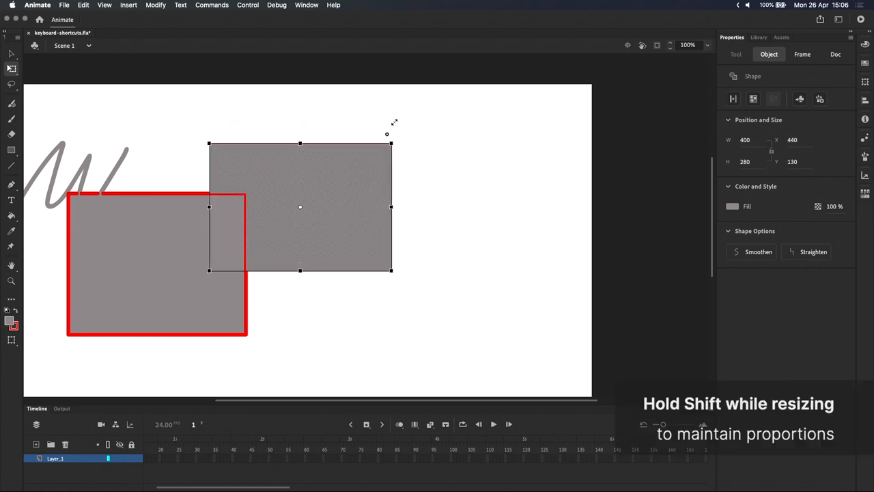
drag(391, 143, 345, 171)
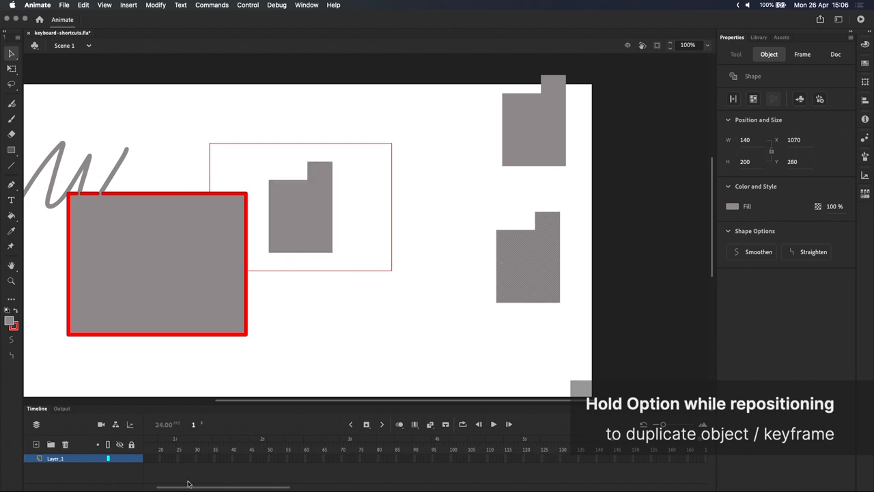
Step: Extend the Layer_1 timeline to frame 21 while keeping the gray copies on stage
click(146, 458)
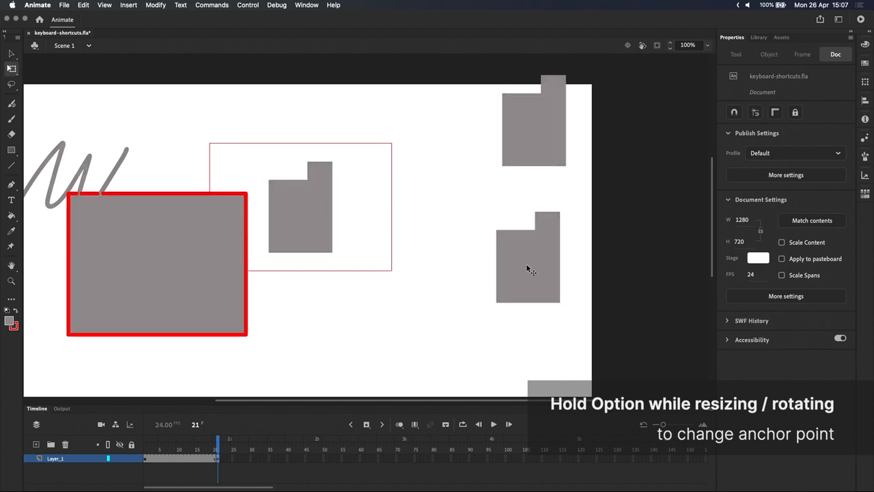
Step: Select the lower right gray copy and rotate it about 45 degrees into a diamond
click(527, 257)
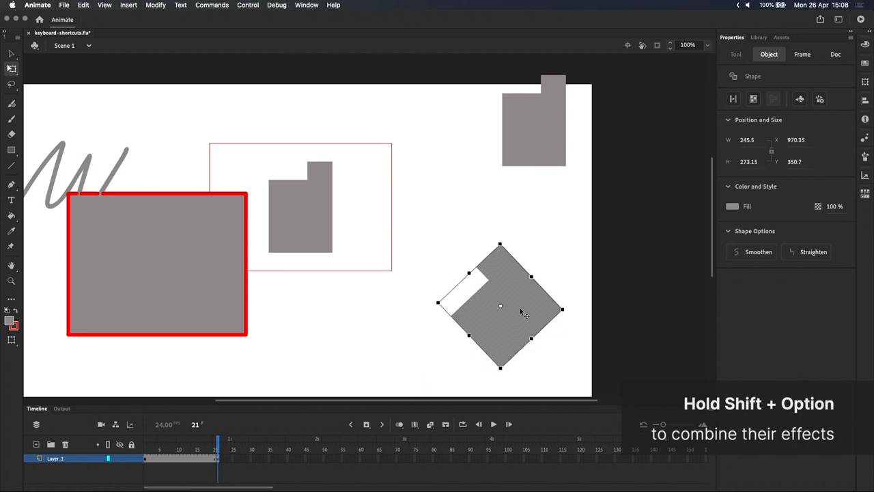
drag(501, 305, 356, 305)
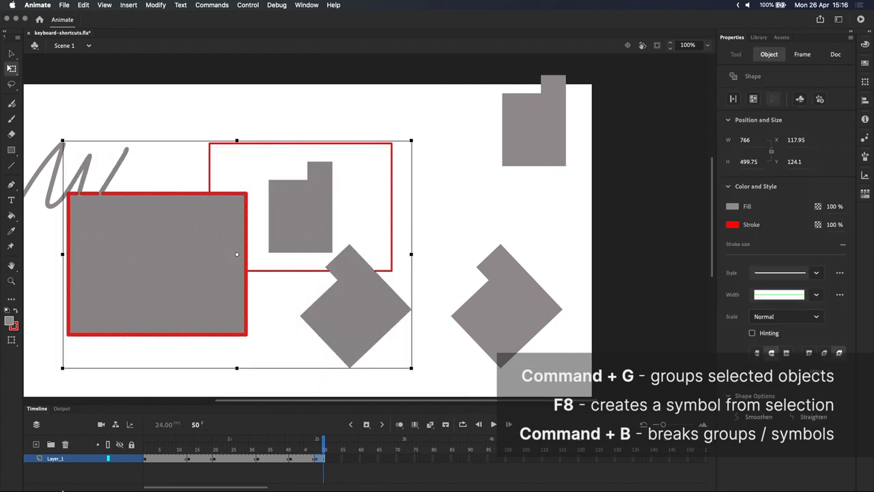
Step: Convert the selected shapes with F8 into a Graphic symbol named 'Symbol 1'
key(F8)
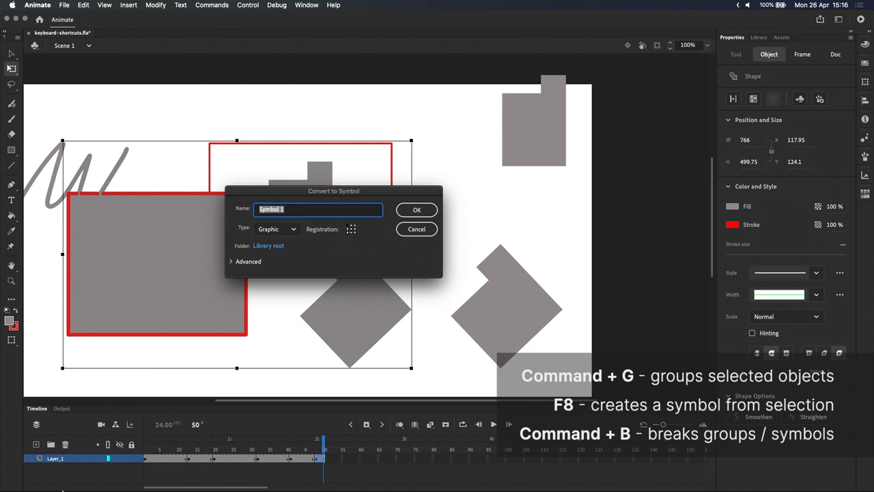
click(416, 209)
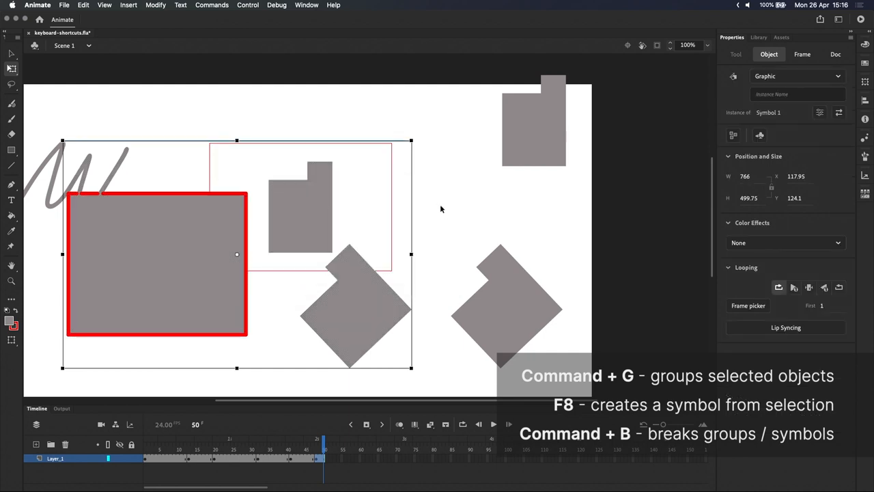